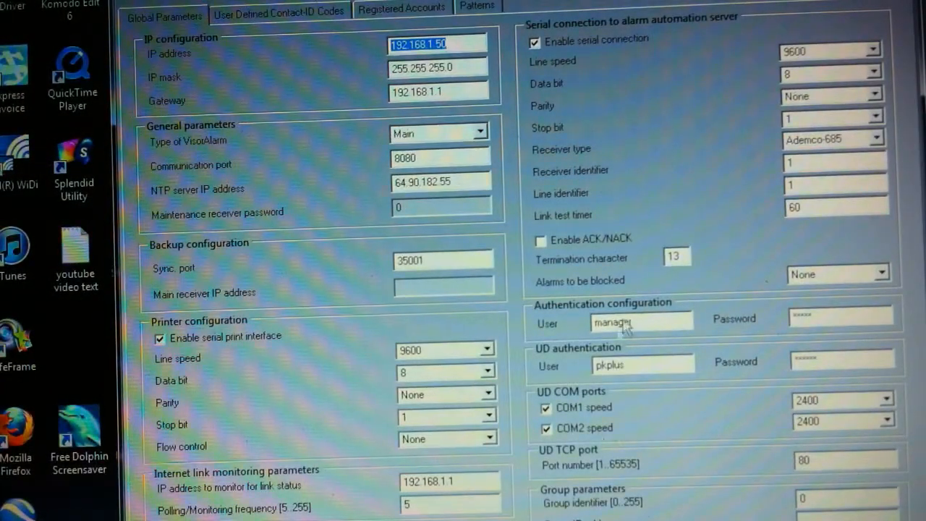
{"action": "mouse_move", "coordinate": [745, 242]}
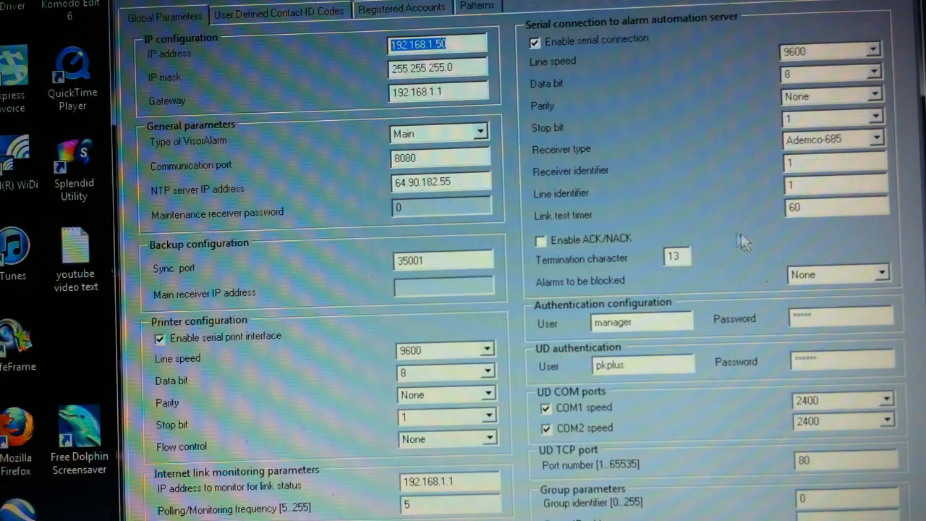
Show VisorAlarm's registered accounts list with accounts 102, 104, 150 and 157.
{"action": "left_click", "coordinate": [402, 8]}
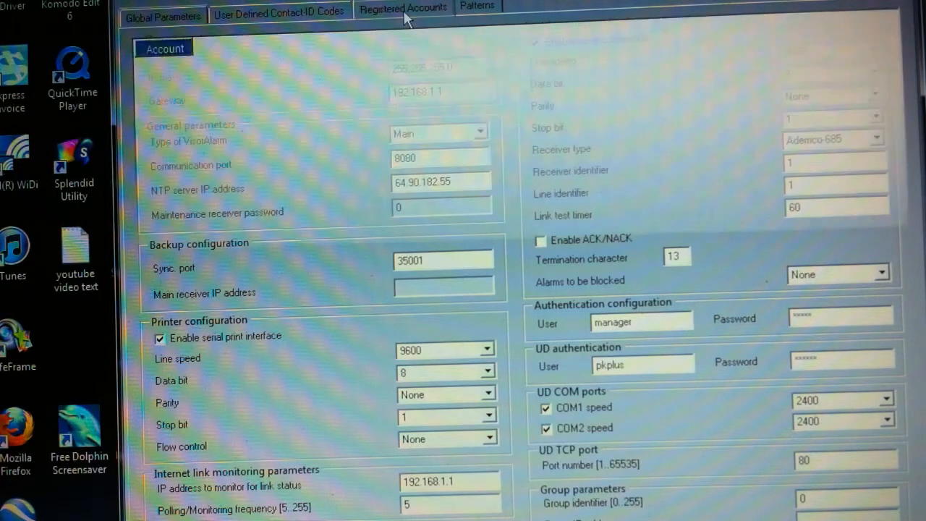
{"action": "left_click", "coordinate": [402, 8]}
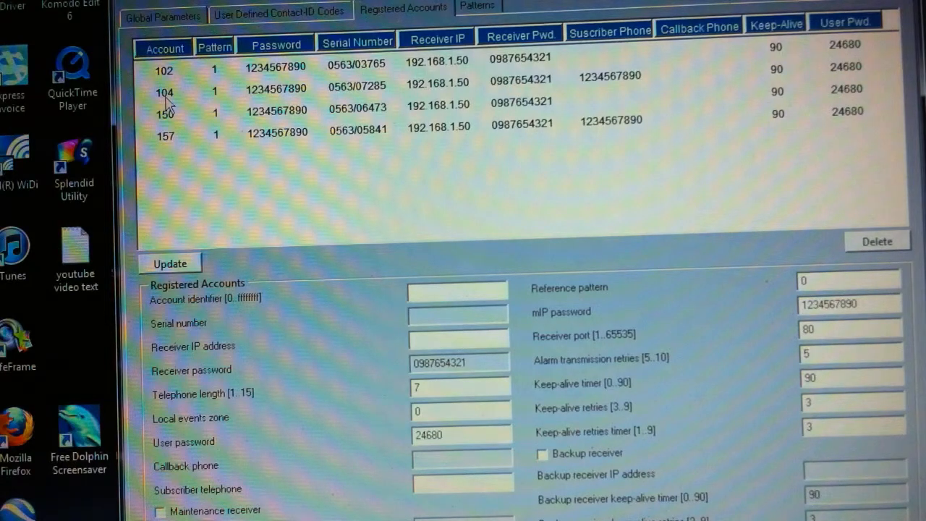
Load account 104's details: serial 0563/07285, receiver 192.168.1.50 port 8080.
{"action": "left_click", "coordinate": [164, 92]}
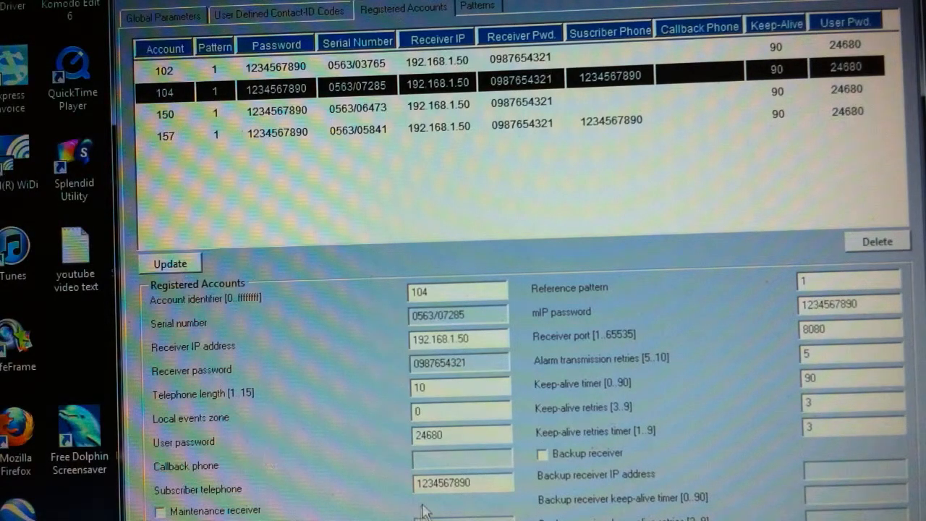
{"action": "mouse_move", "coordinate": [380, 474]}
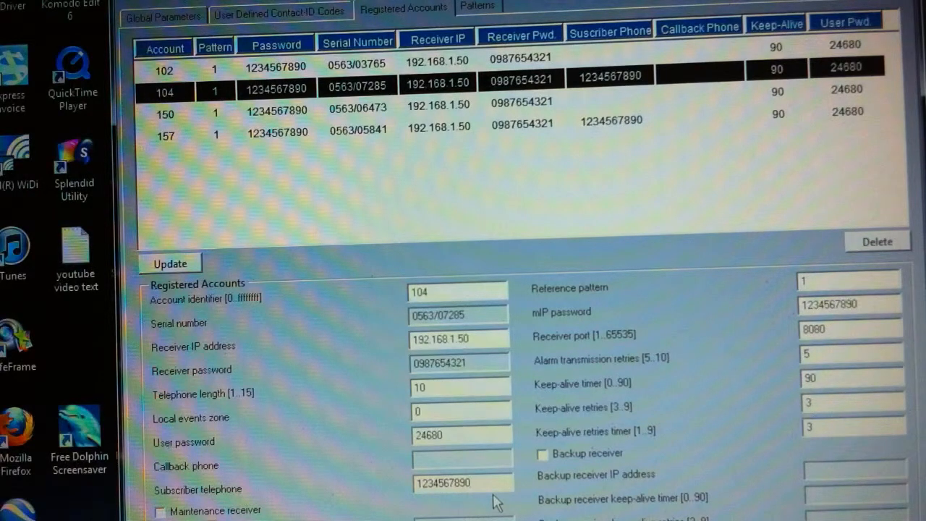
{"action": "left_click", "coordinate": [461, 482]}
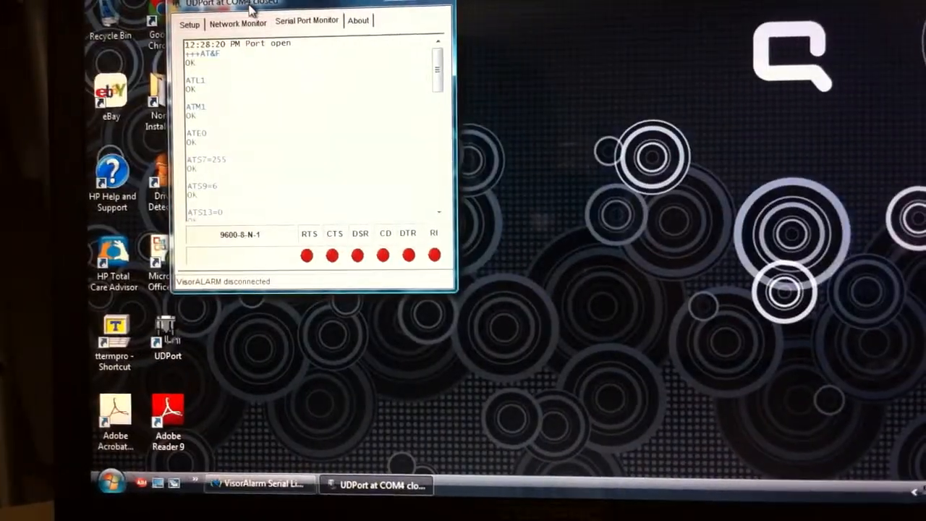
Review UDPort's Setup tab (VisorAlarm IP 192.168.1.50, port 80, user pkplus).
{"action": "left_click", "coordinate": [190, 24]}
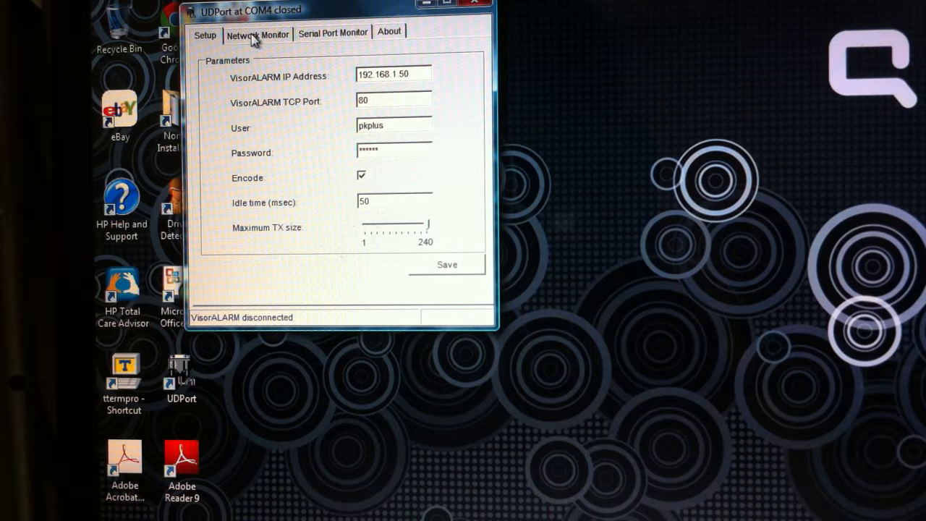
{"action": "mouse_move", "coordinate": [269, 44]}
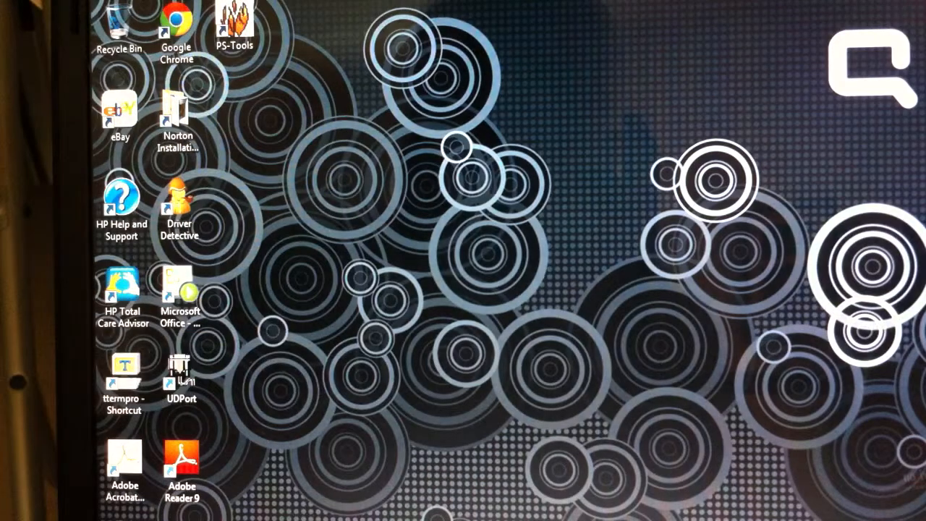
Relaunch UDPort from its desktop shortcut and show its VisorALARM parameters.
{"action": "left_click", "coordinate": [182, 376]}
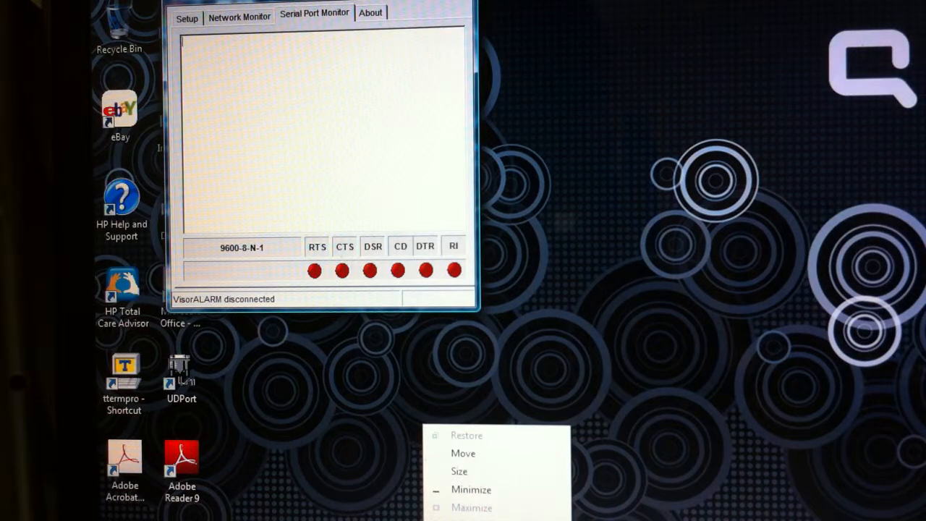
{"action": "mouse_move", "coordinate": [181, 431]}
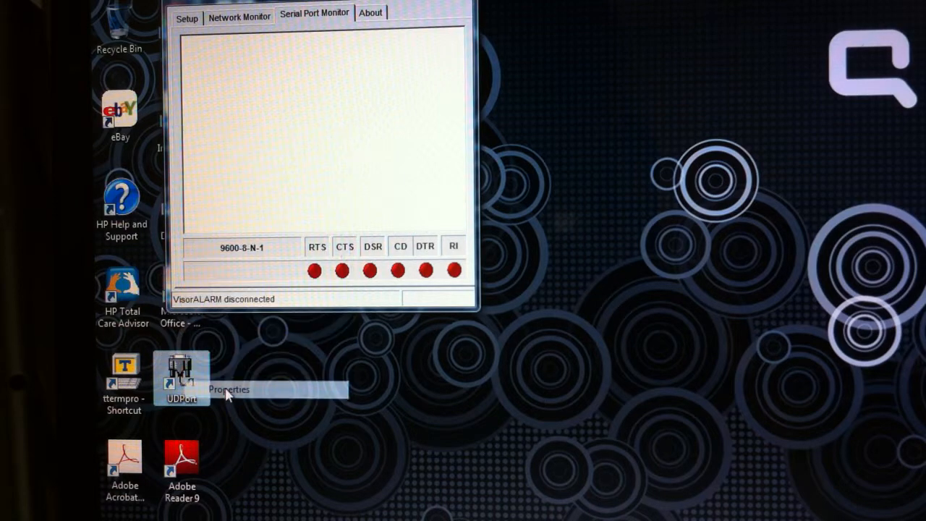
{"action": "left_click", "coordinate": [228, 389]}
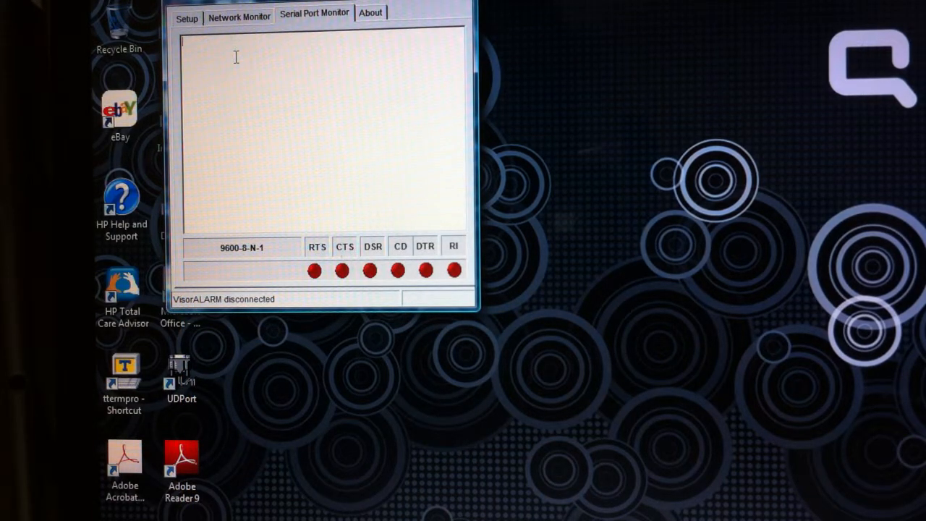
{"action": "mouse_move", "coordinate": [201, 34]}
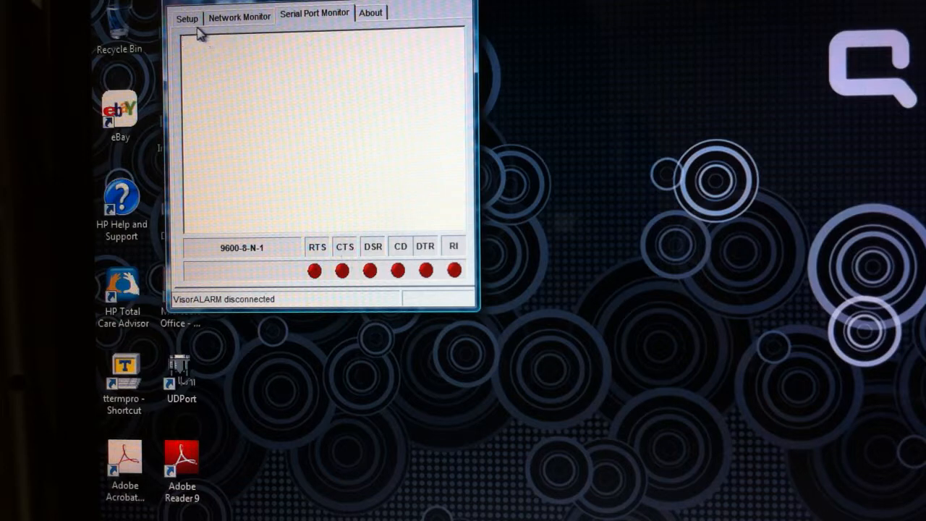
{"action": "left_click", "coordinate": [187, 16]}
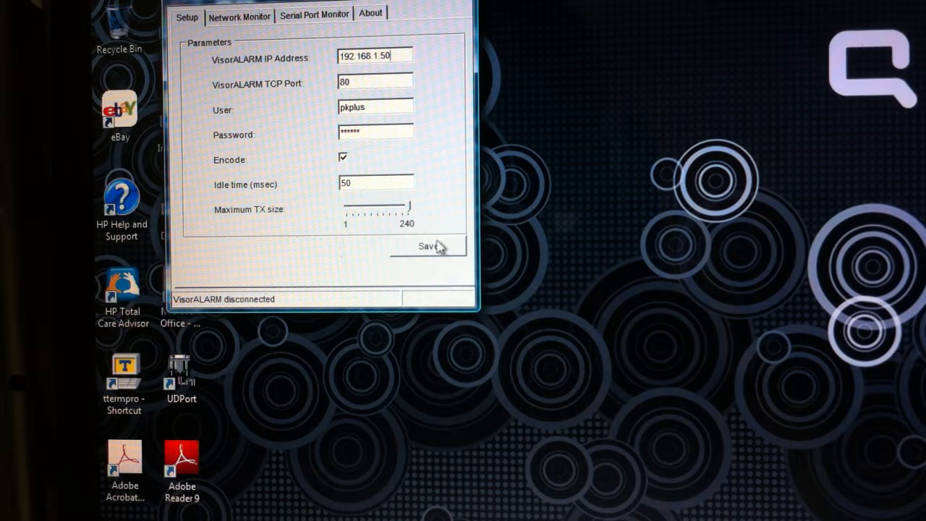
Save VisorALARM address 192.168.1.50, port 80, user pkplus.
{"action": "left_click", "coordinate": [238, 16]}
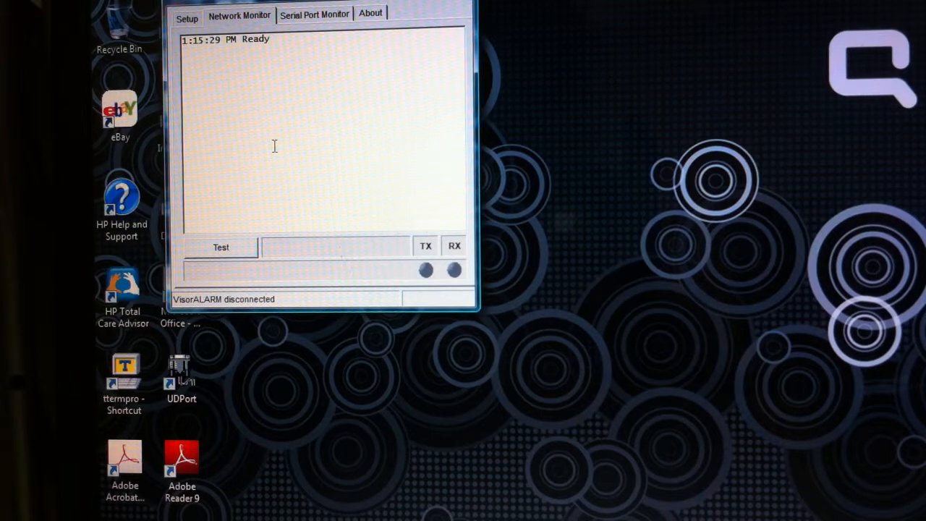
{"action": "mouse_move", "coordinate": [221, 257]}
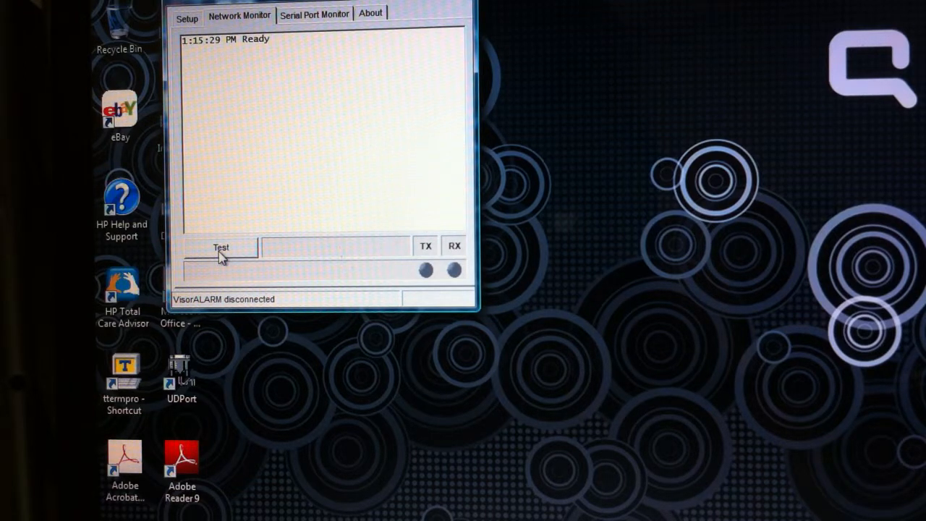
Test the network link to VisorALARM at 192.168.1.50:80.
{"action": "left_click", "coordinate": [220, 248]}
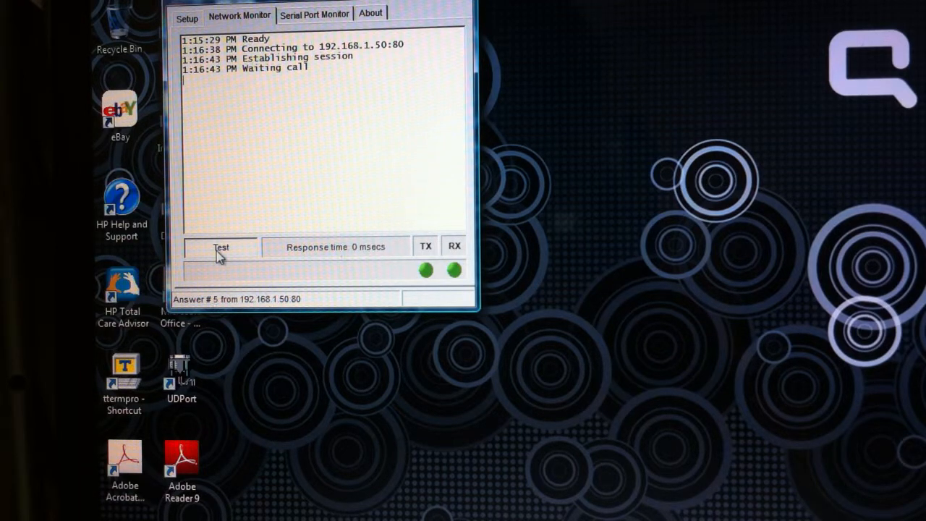
{"action": "left_click", "coordinate": [221, 246]}
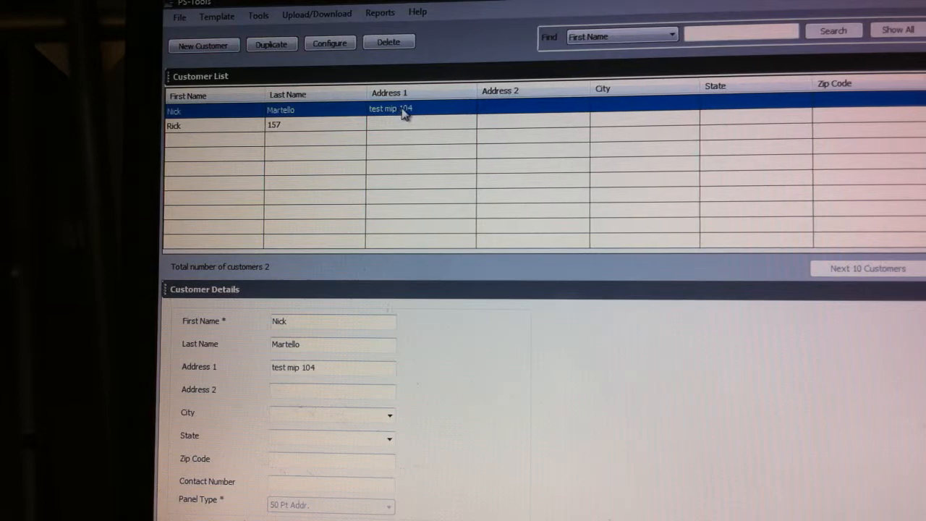
{"action": "mouse_move", "coordinate": [348, 283]}
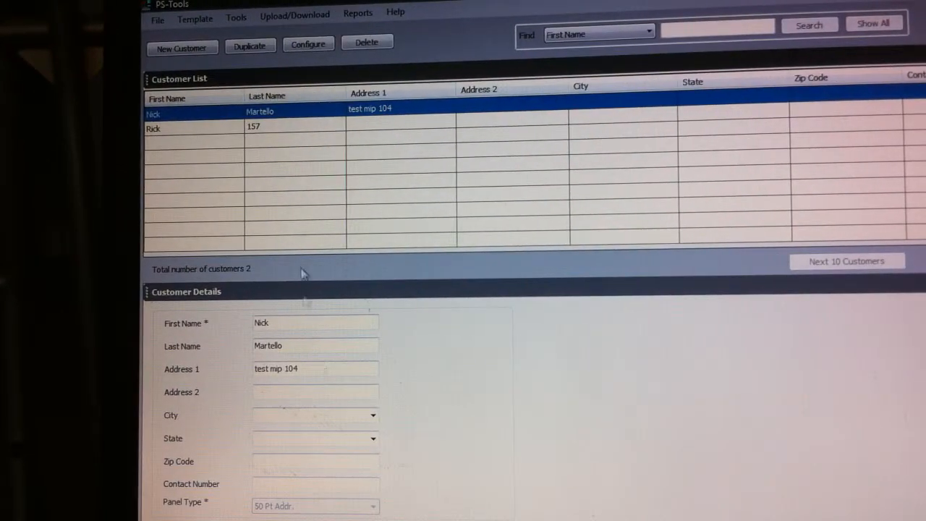
{"action": "left_click", "coordinate": [294, 13]}
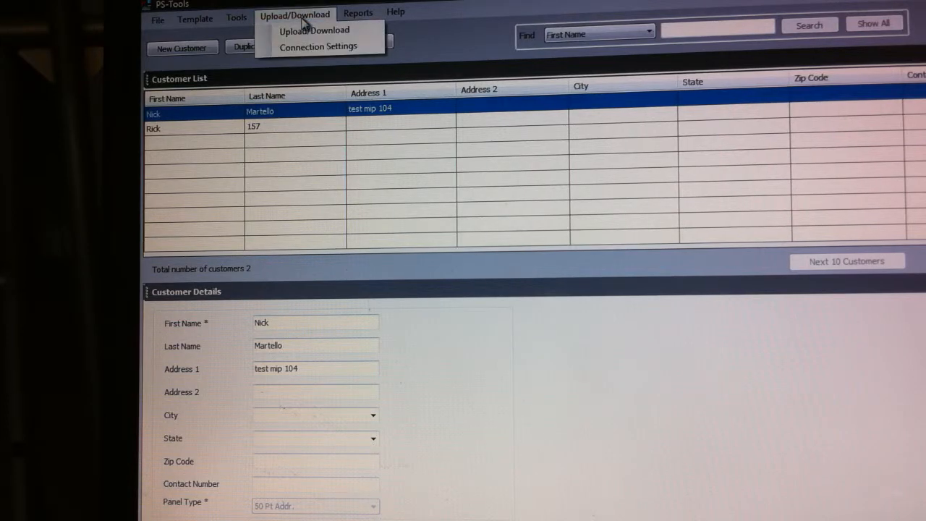
{"action": "mouse_move", "coordinate": [318, 47]}
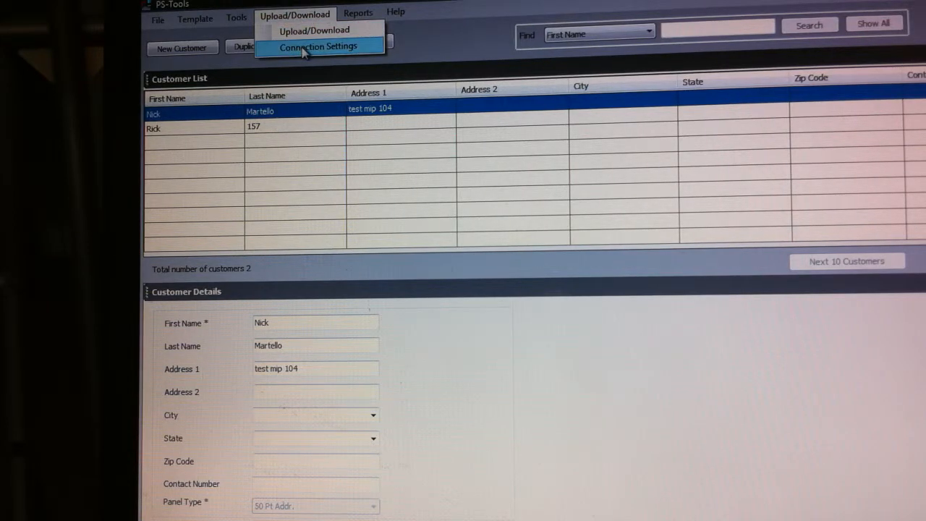
{"action": "left_click", "coordinate": [319, 46]}
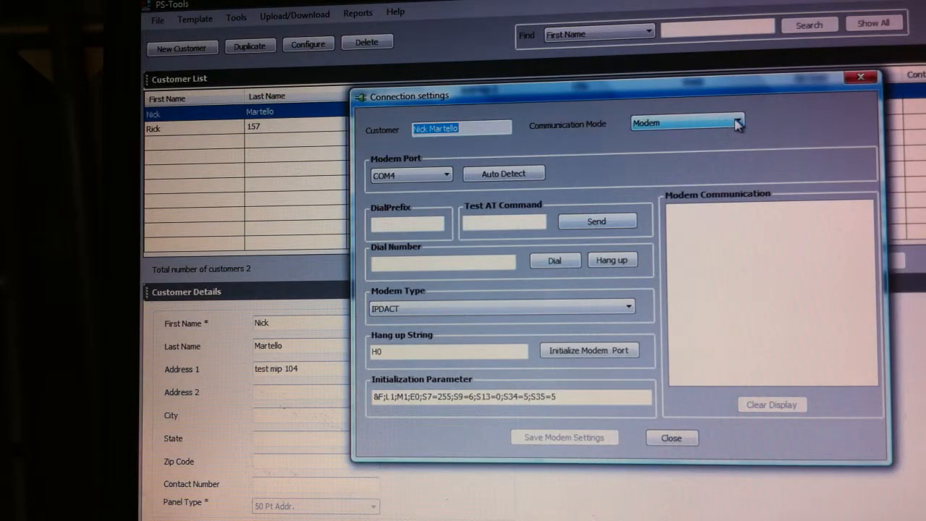
{"action": "left_click", "coordinate": [737, 122]}
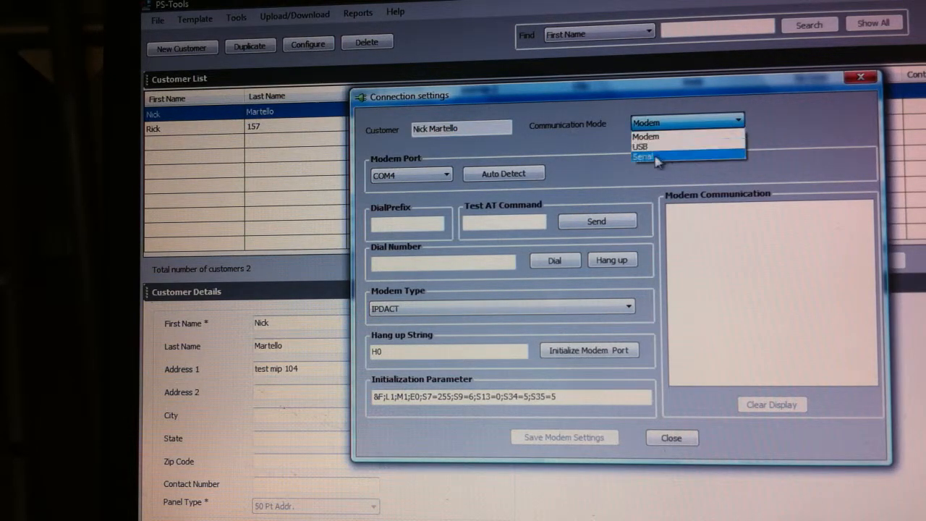
{"action": "mouse_move", "coordinate": [658, 147]}
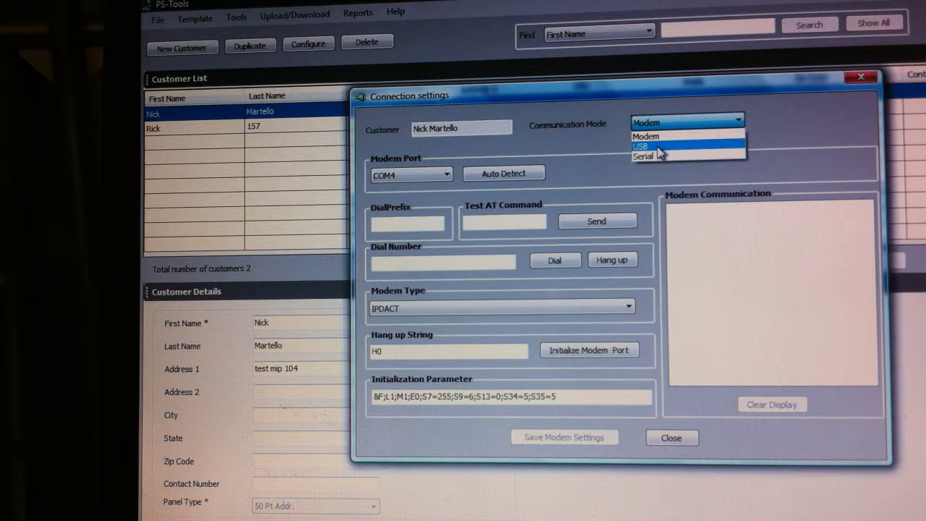
{"action": "mouse_move", "coordinate": [666, 136]}
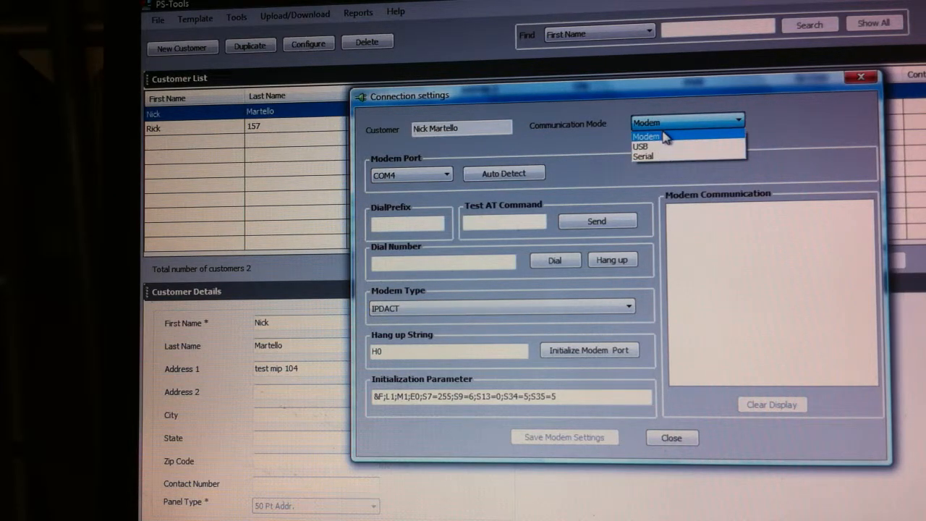
{"action": "left_click", "coordinate": [645, 136]}
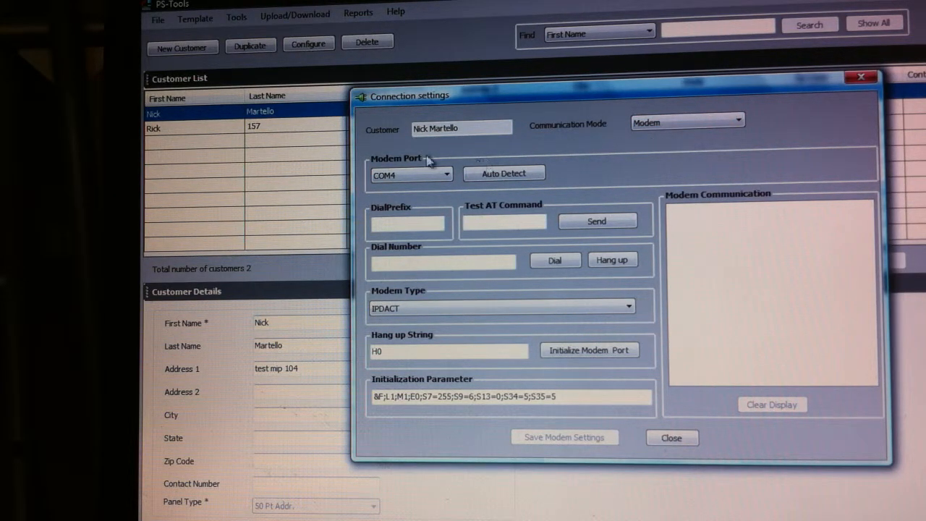
{"action": "left_click", "coordinate": [410, 174]}
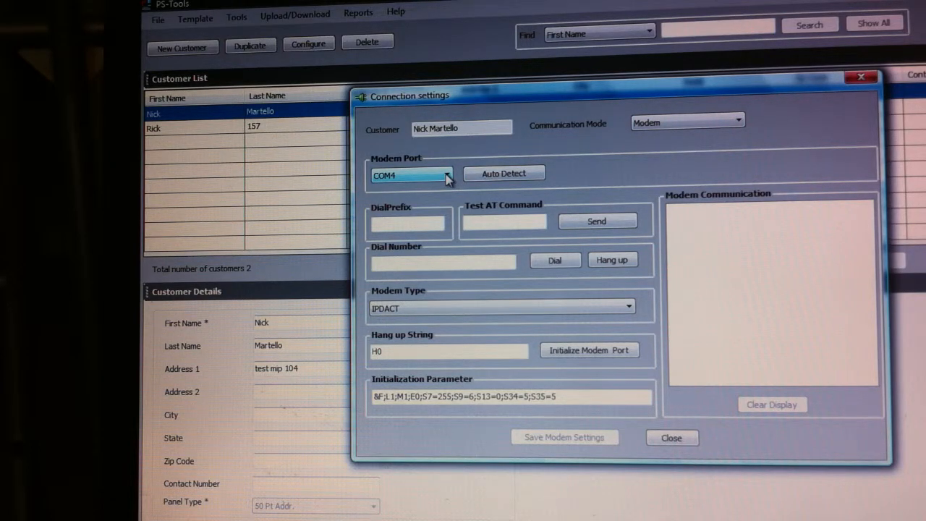
{"action": "mouse_move", "coordinate": [407, 180]}
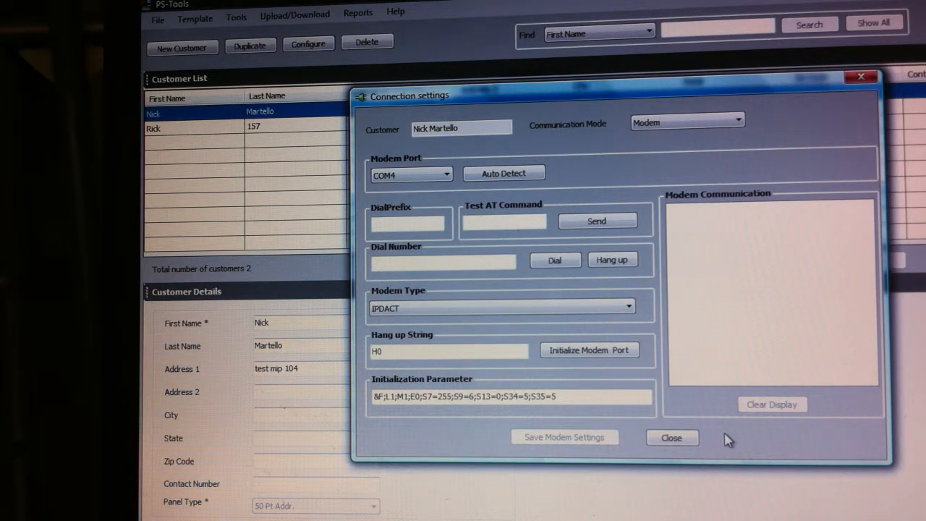
{"action": "mouse_move", "coordinate": [600, 439]}
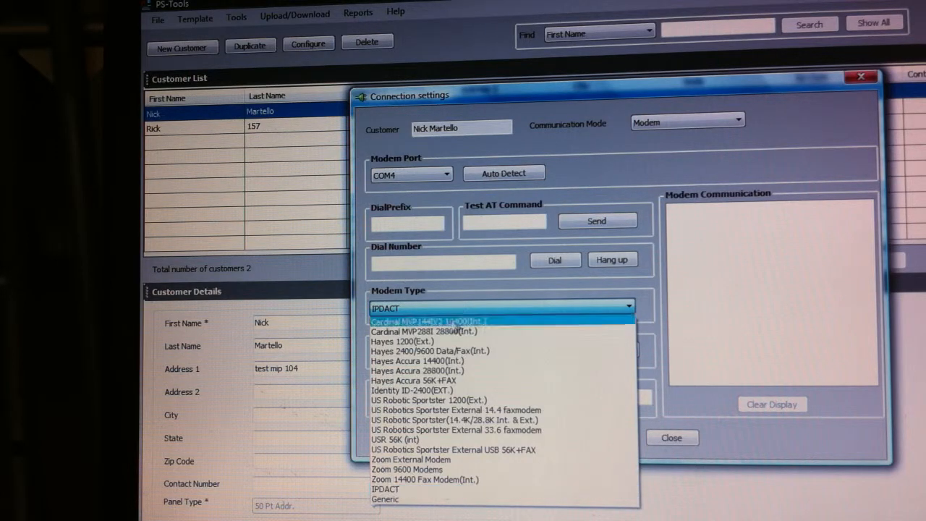
{"action": "mouse_move", "coordinate": [385, 490]}
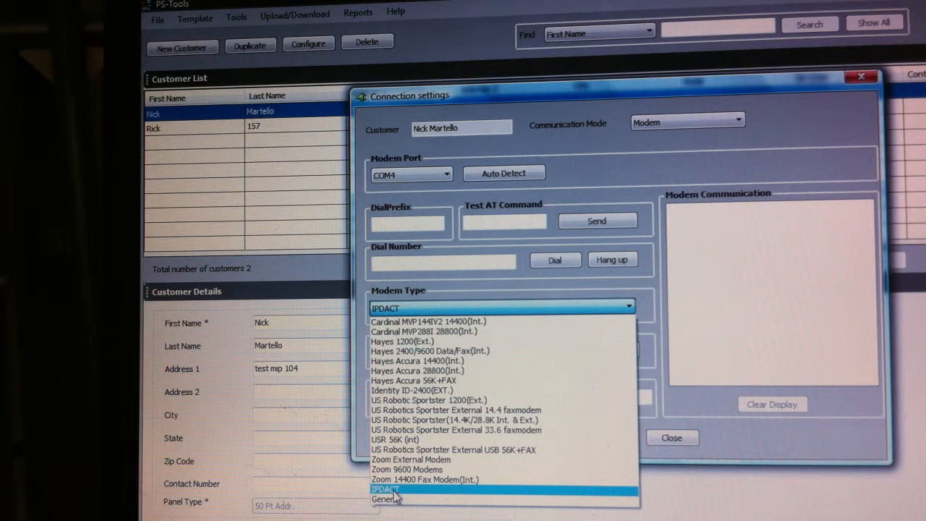
Keep IPDACT as the modem type and close the connection settings.
{"action": "left_click", "coordinate": [386, 489]}
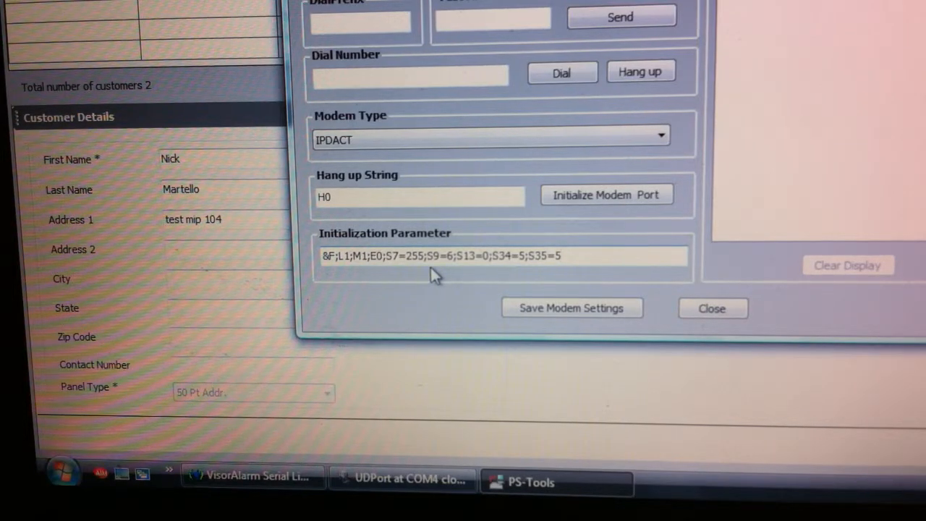
{"action": "left_click", "coordinate": [502, 255]}
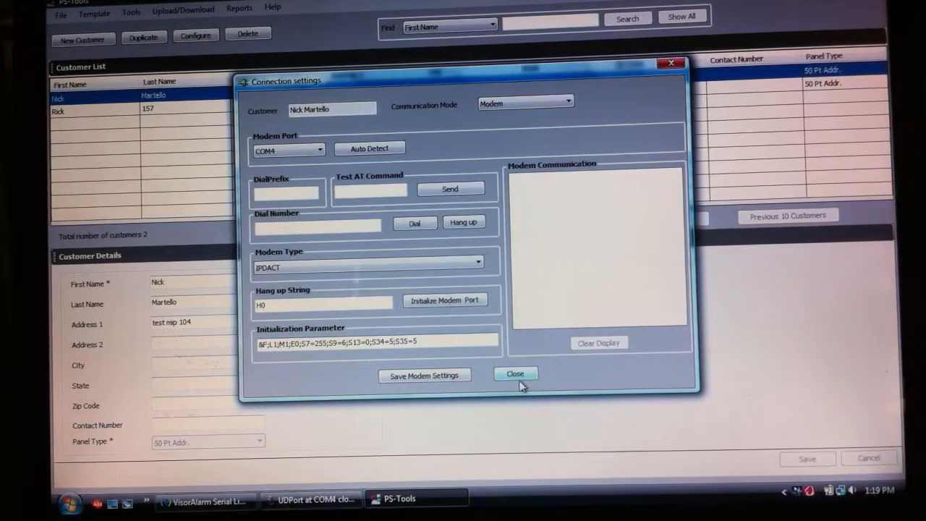
{"action": "left_click", "coordinate": [515, 373]}
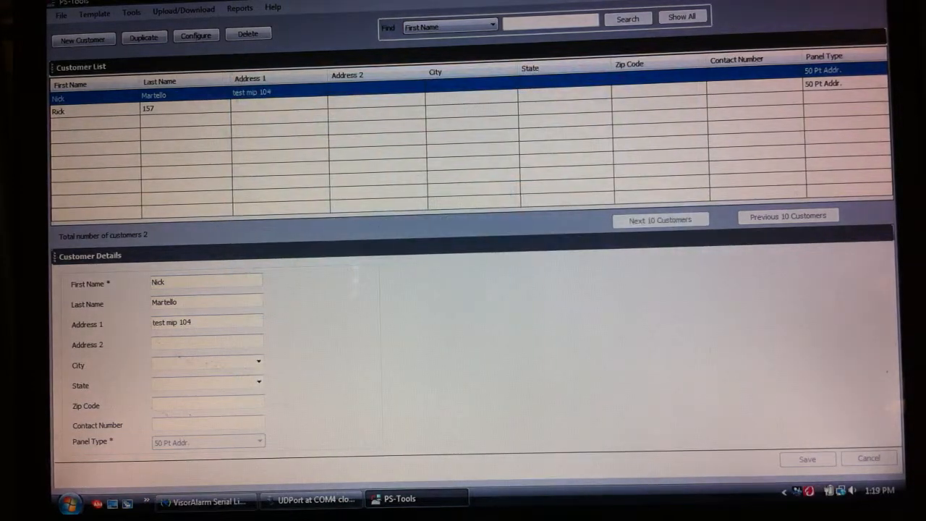
{"action": "left_click", "coordinate": [183, 8]}
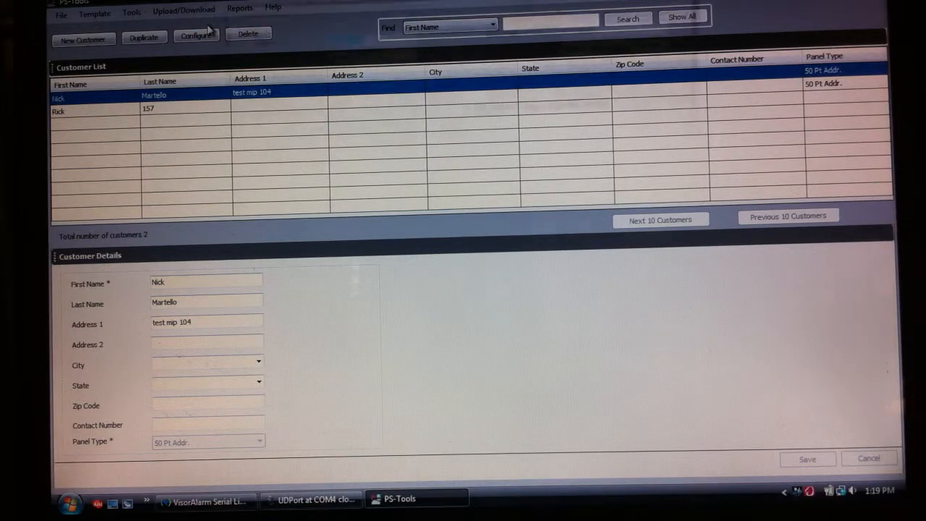
{"action": "left_click", "coordinate": [183, 9]}
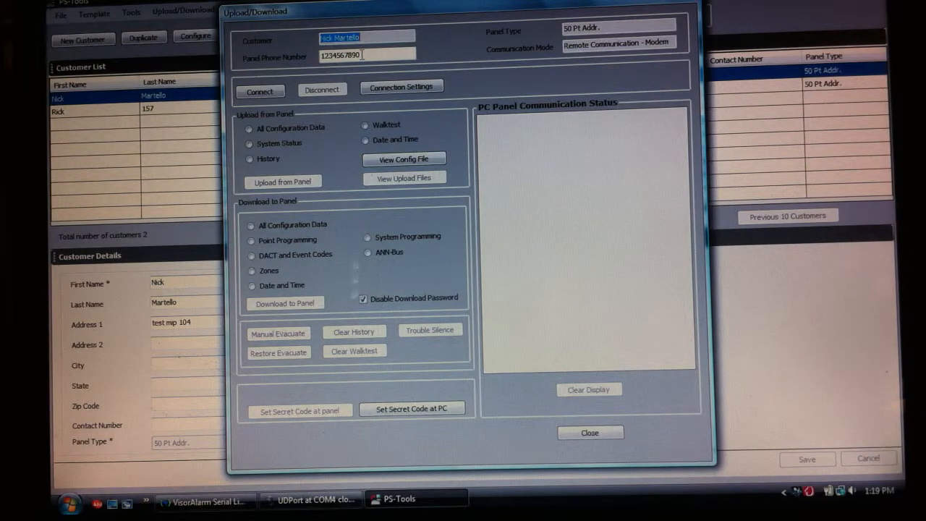
{"action": "left_click", "coordinate": [260, 91]}
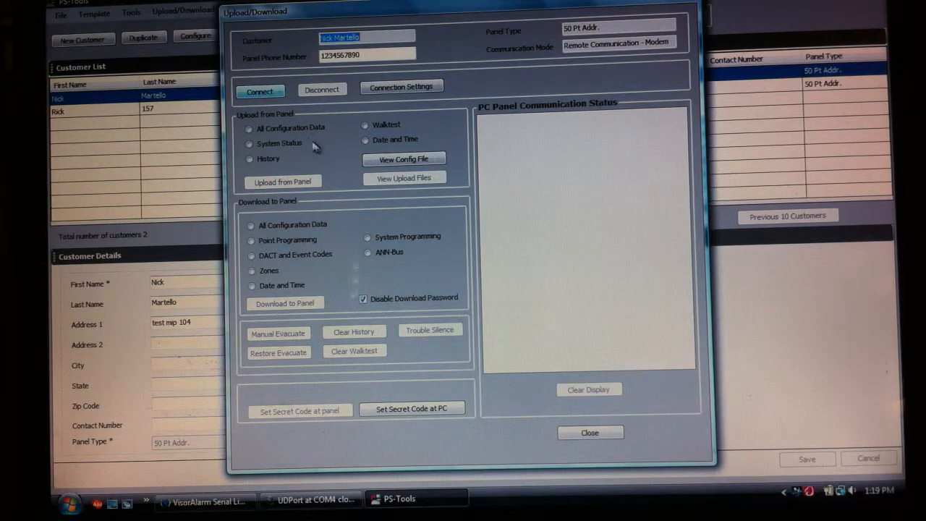
{"action": "left_click", "coordinate": [366, 139]}
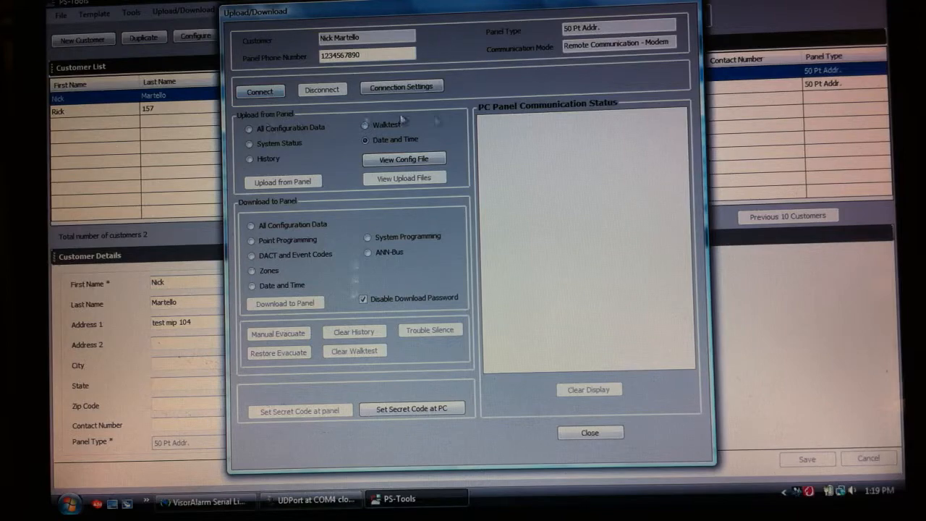
{"action": "left_click", "coordinate": [260, 91]}
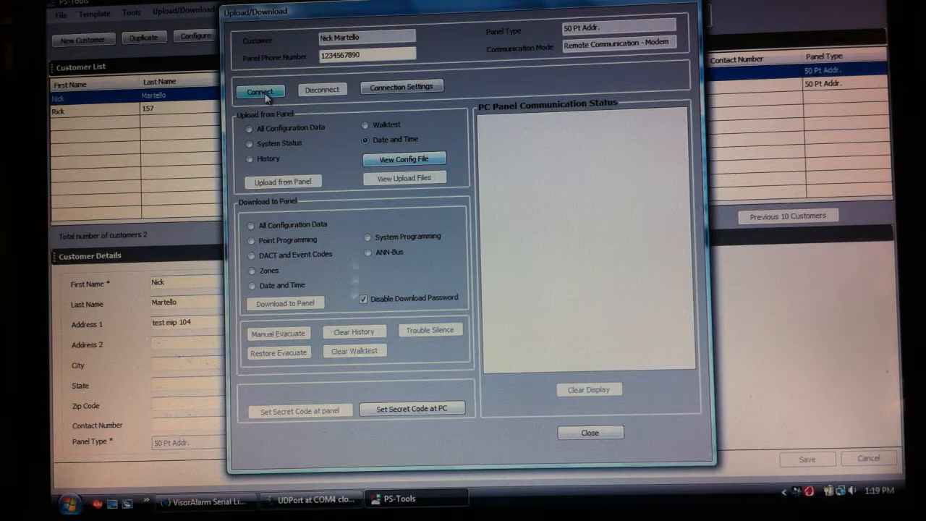
Connect to the 50 Pt Addr. panel over modem until 'Panel connected' appears.
{"action": "left_click", "coordinate": [261, 91]}
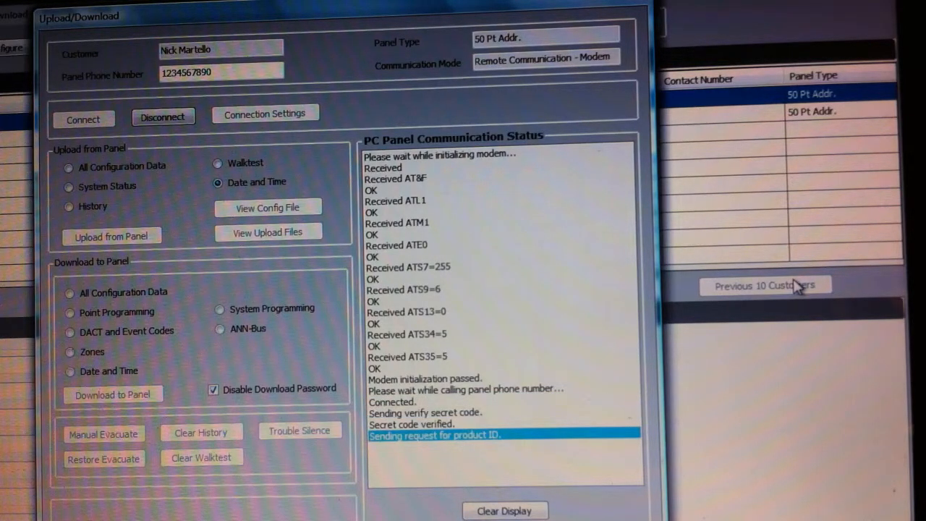
{"action": "left_click", "coordinate": [69, 292]}
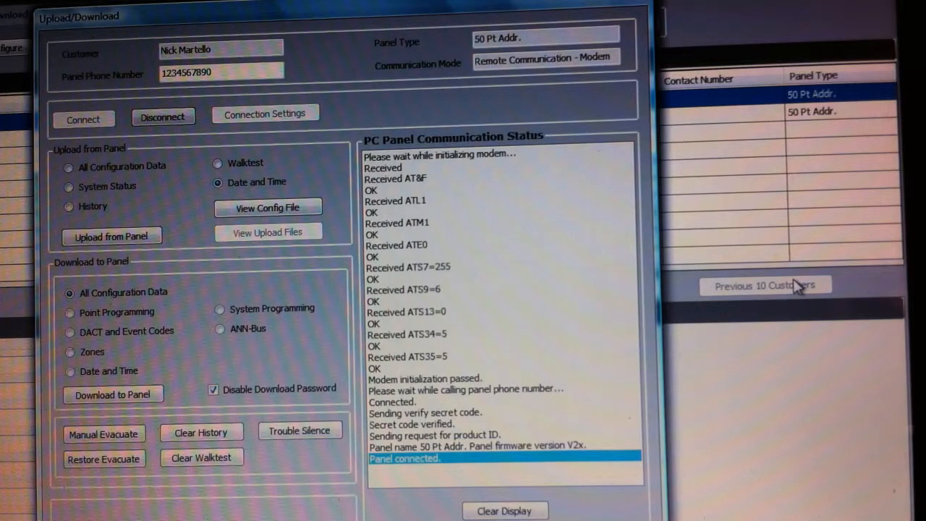
{"action": "mouse_move", "coordinate": [130, 355]}
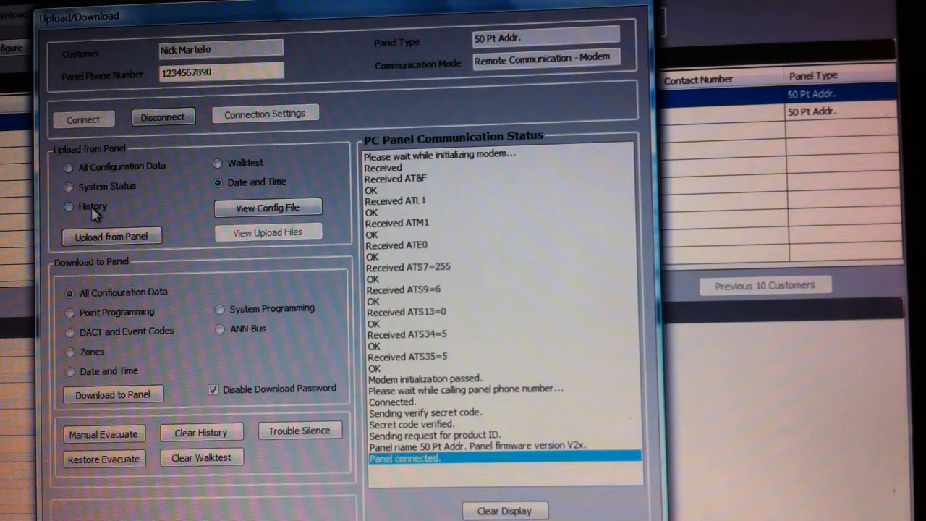
{"action": "mouse_move", "coordinate": [441, 402]}
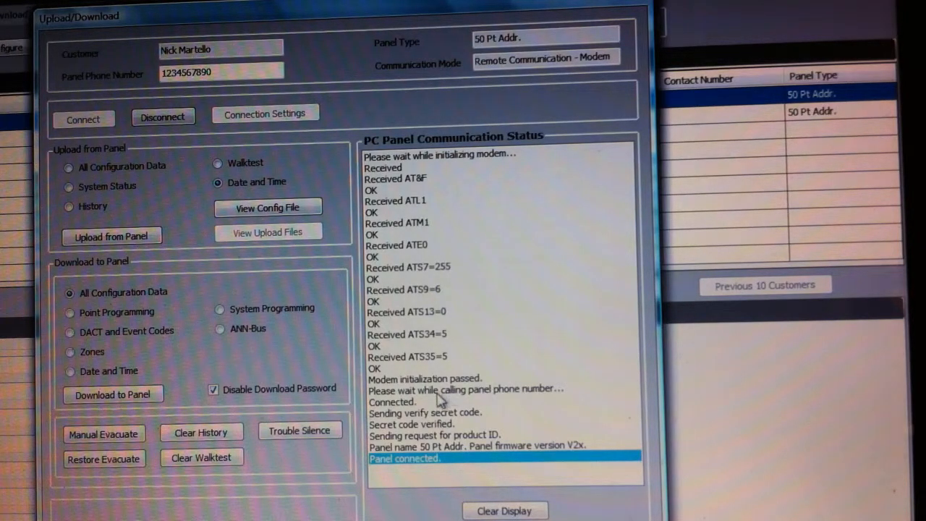